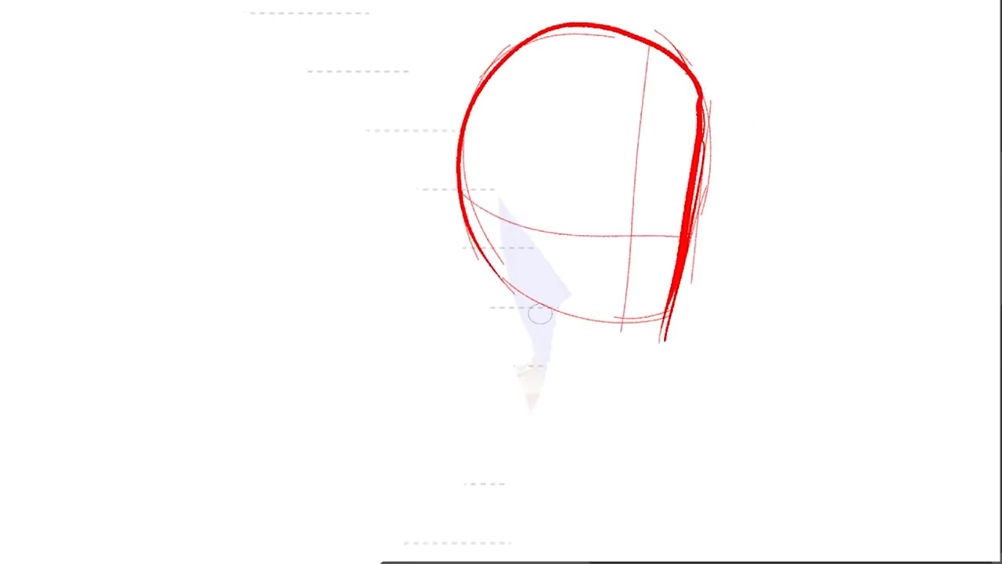
Sketch a new curved arc to the right of the red head outline
drag(540, 316, 666, 383)
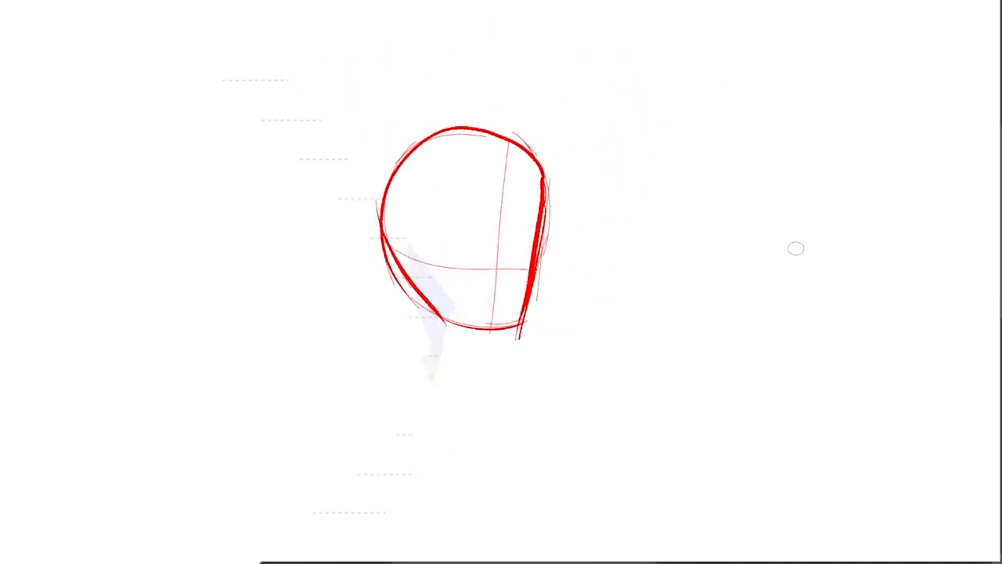
mouse_move(743, 269)
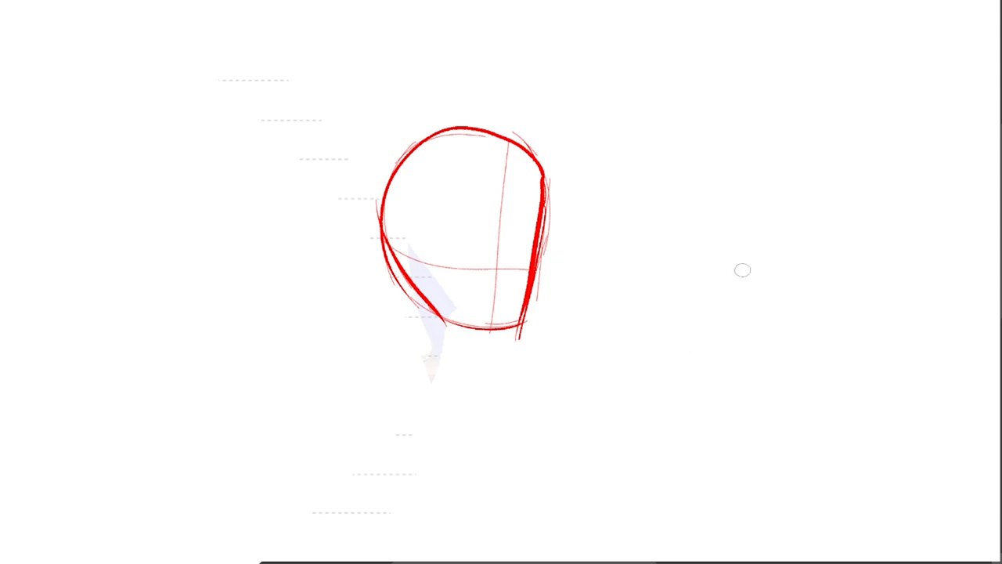
mouse_move(686, 433)
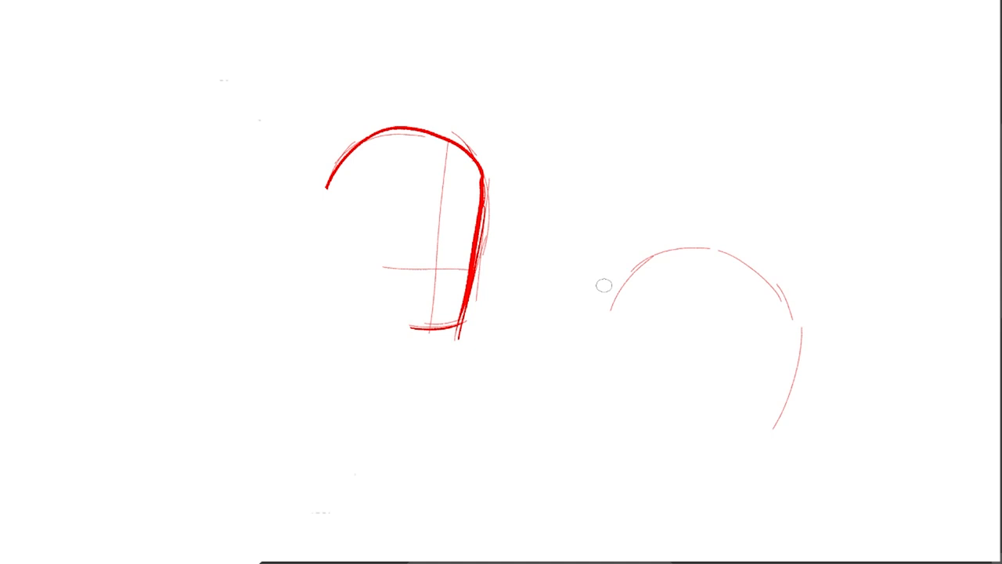
Rough in the pink circle for the second head beside the first
drag(605, 285, 786, 401)
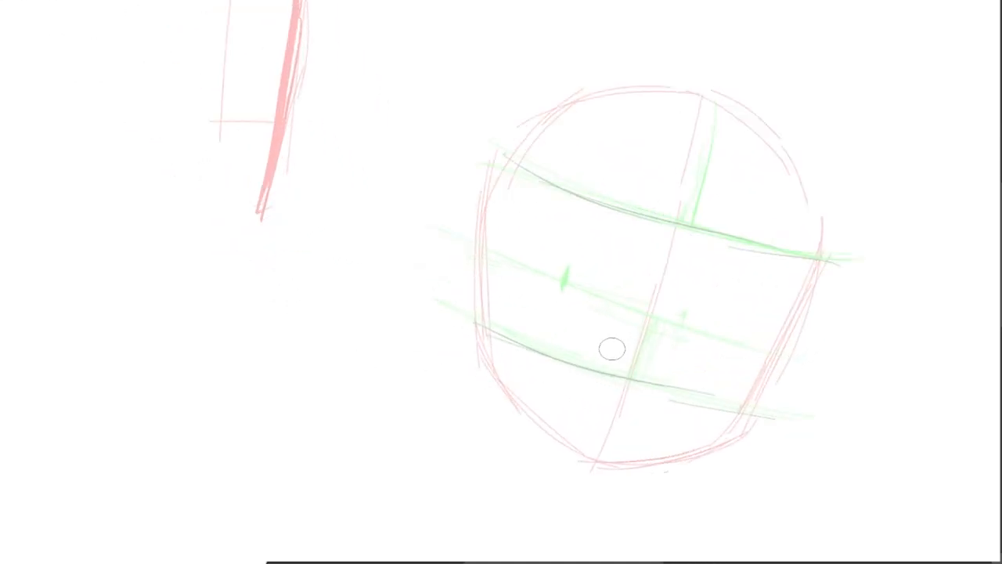
mouse_move(664, 361)
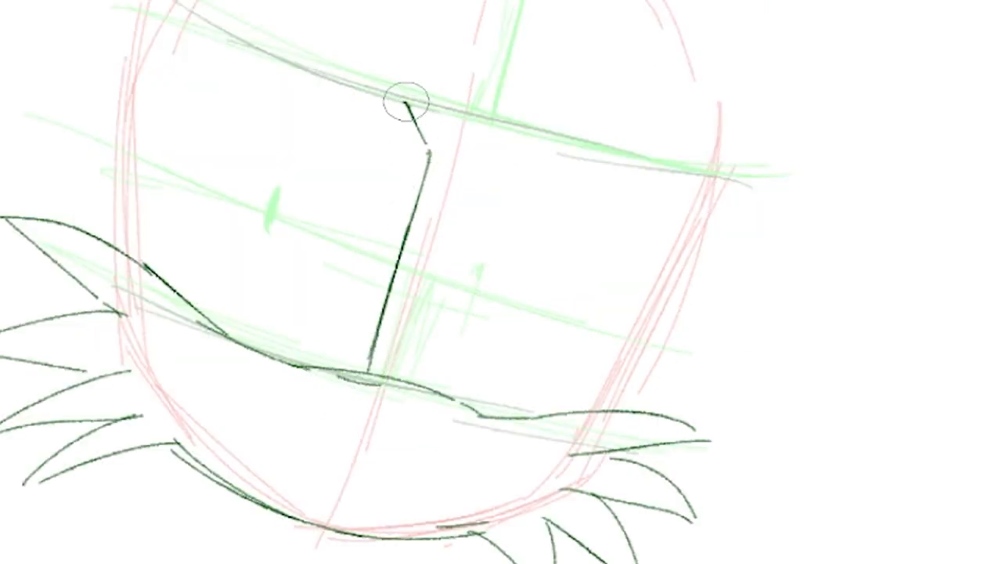
Draw a dark cheek-fur stroke down the face over the guide circle
drag(404, 101, 206, 242)
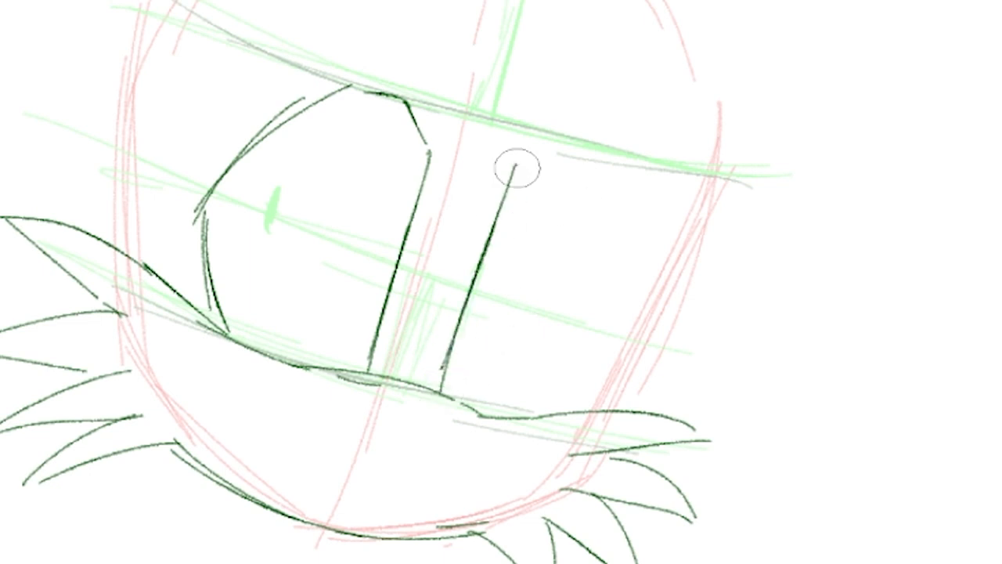
Ink a stroke of Tails' eye outline over the head guides
drag(516, 169, 618, 332)
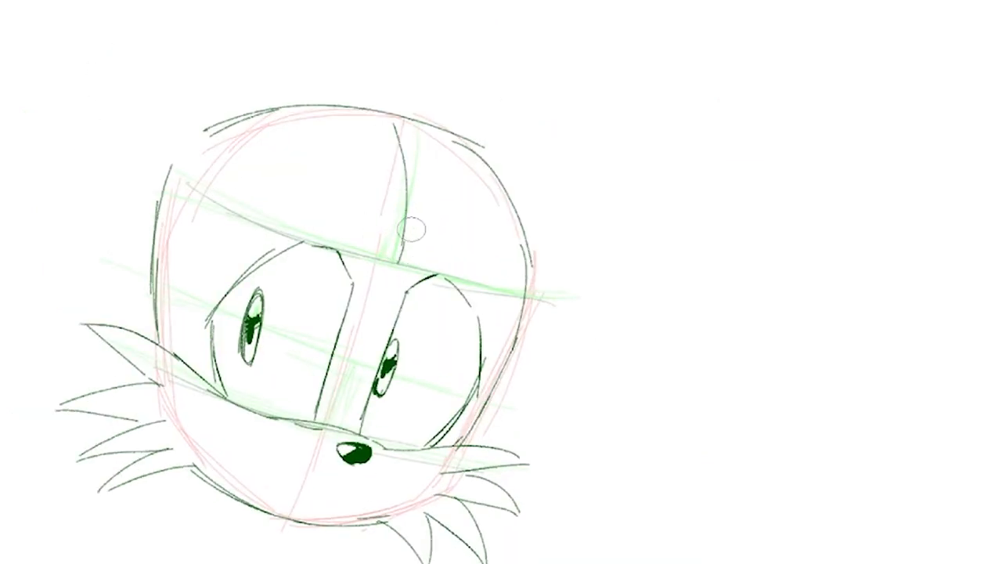
Ink the head fur tufts and confirm their repositioned placement on the face
drag(423, 243, 630, 332)
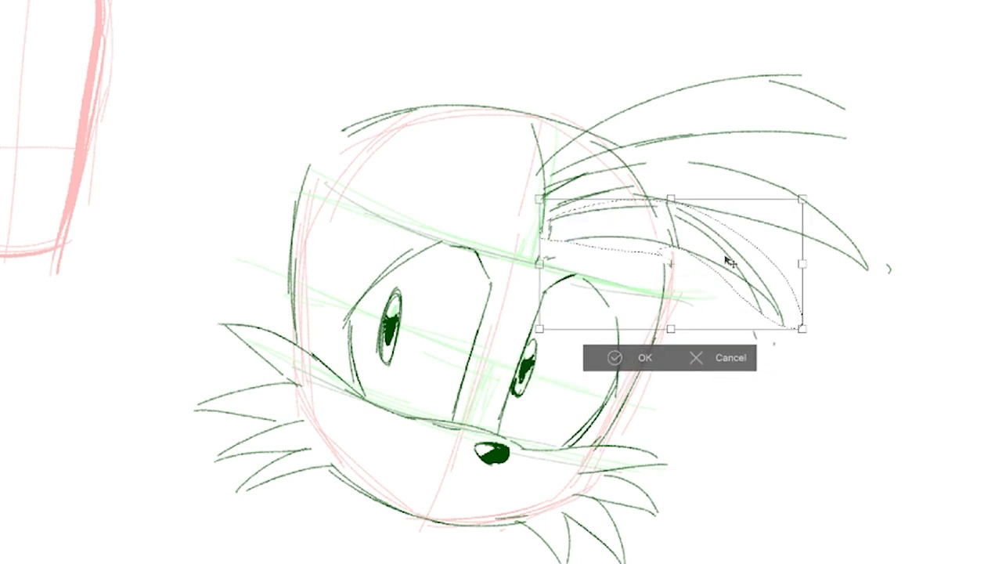
click(634, 357)
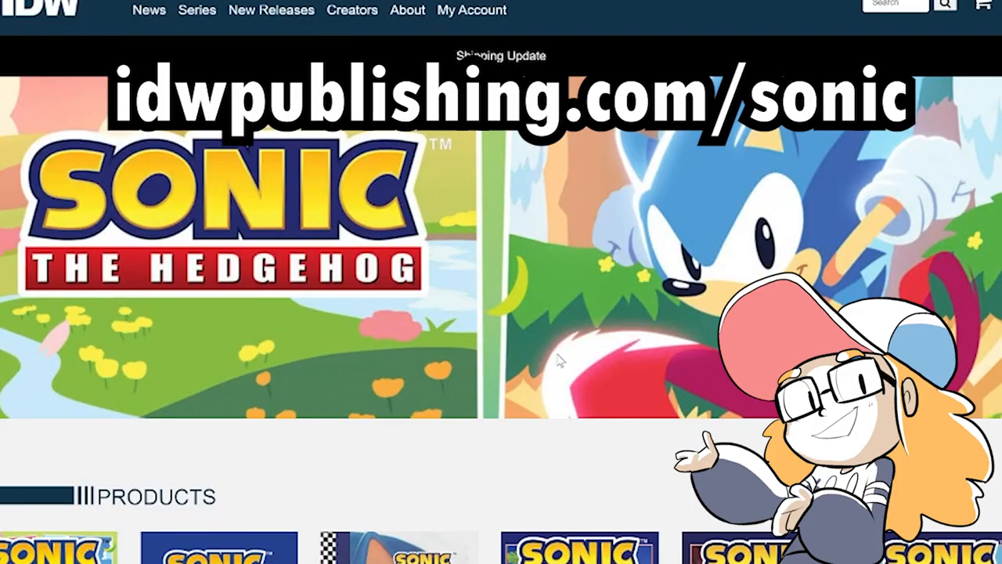
Scroll down the IDW Sonic page to the Products grid of comic collections
scroll(down, 3)
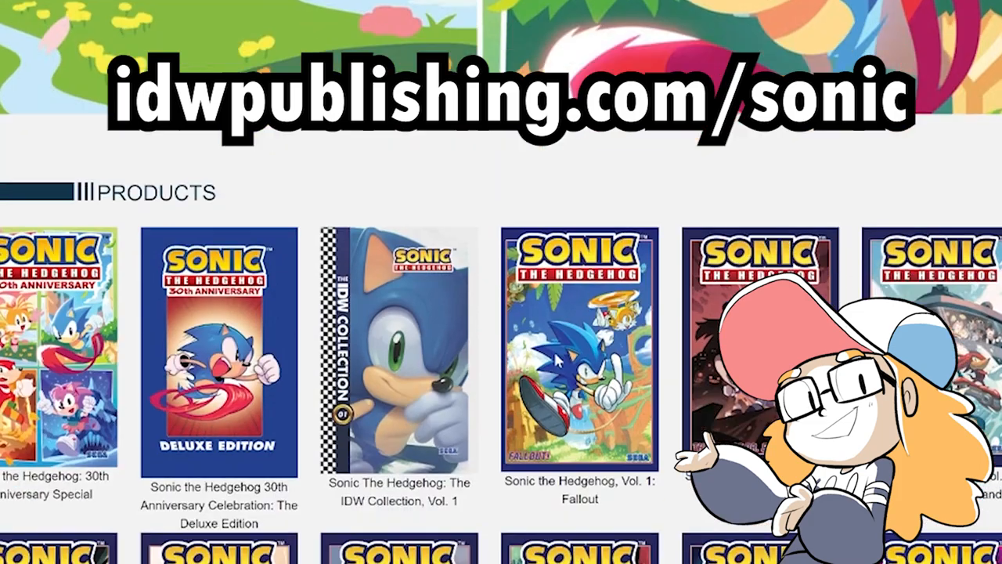
scroll(down, 3)
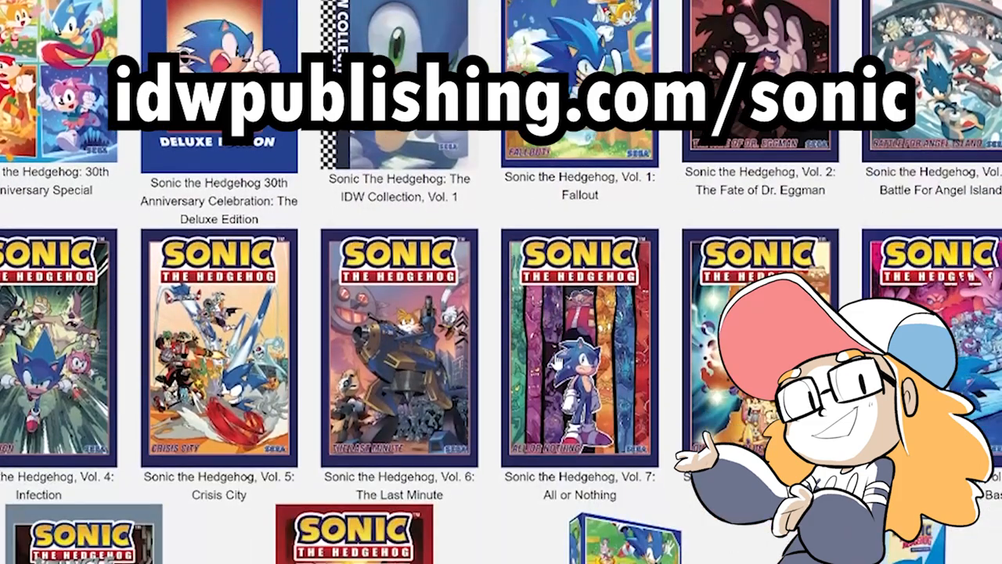